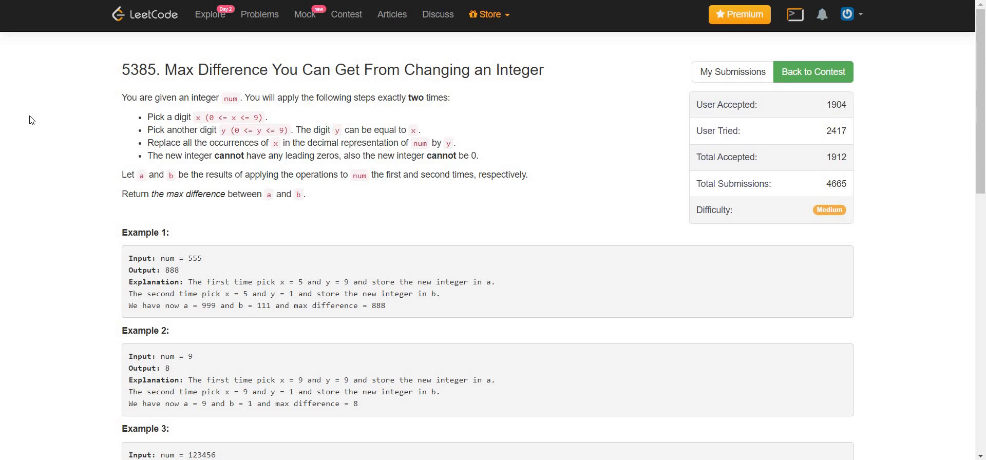
{"action": "mouse_move", "coordinate": [756, 350]}
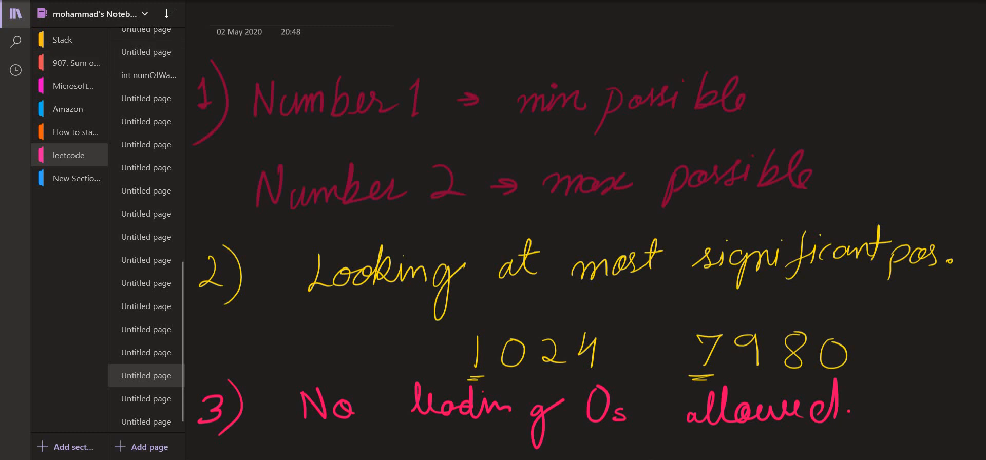
Circle the leading digits of 1024 and 7980, then write 0024 and a boxed 9980 above them
{"action": "left_click_drag", "start_coordinate": [453, 327], "coordinate": [491, 377]}
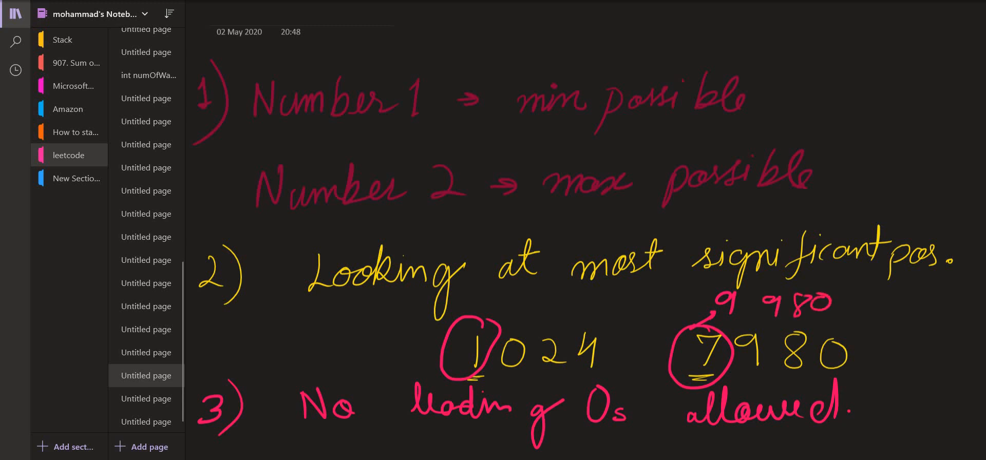
{"action": "left_click_drag", "start_coordinate": [704, 289], "coordinate": [874, 321]}
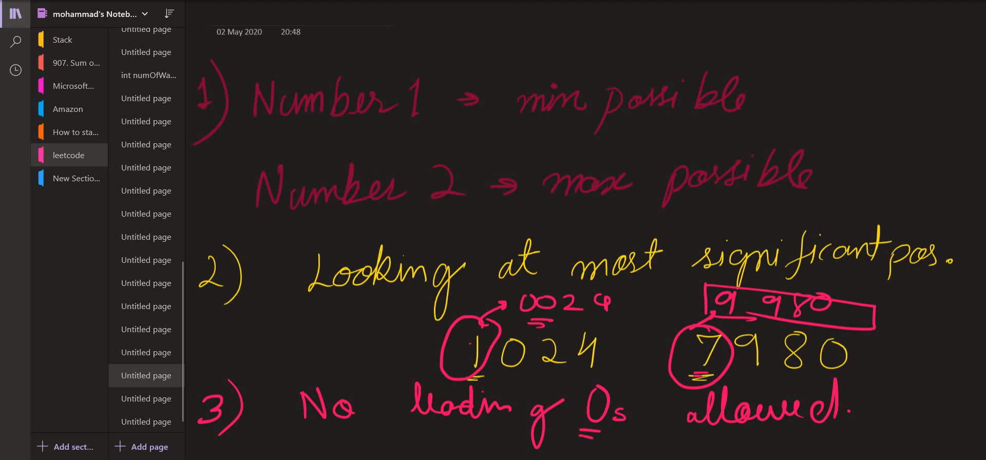
On the next Untitled page, write 9909057 beside 1101057, then box and tick it
{"action": "left_click", "coordinate": [145, 398]}
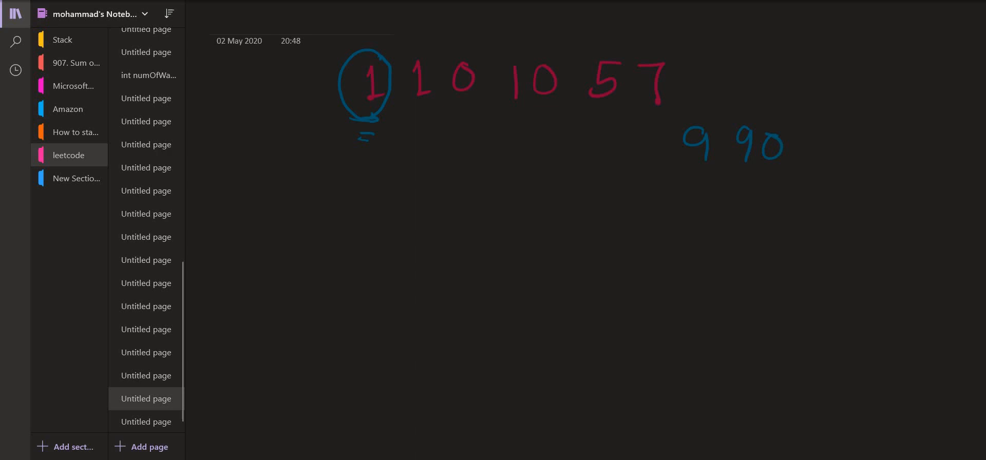
{"action": "left_click_drag", "start_coordinate": [812, 144], "coordinate": [925, 145]}
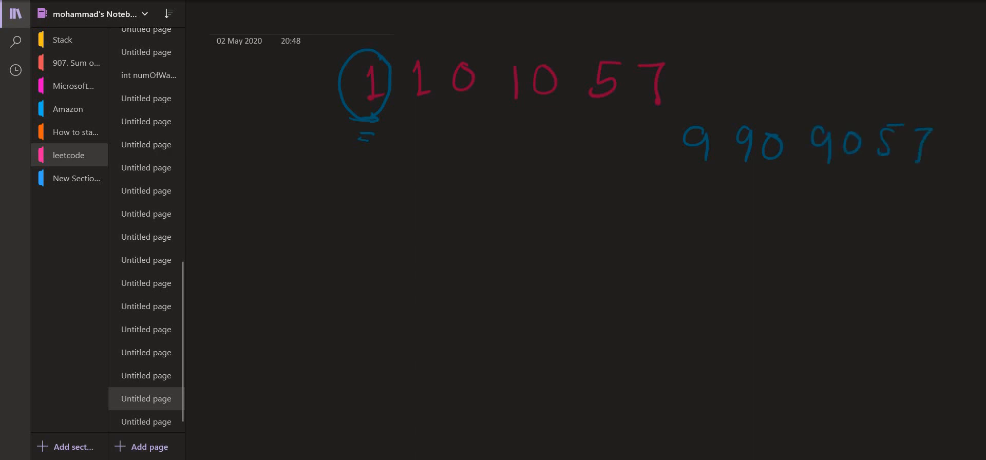
{"action": "left_click_drag", "start_coordinate": [676, 116], "coordinate": [962, 185]}
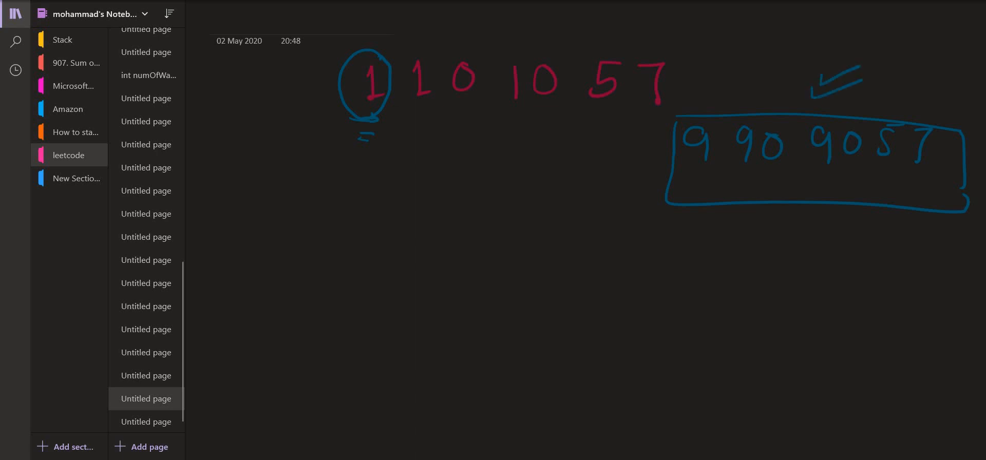
Draw several blue arrows around the circled leading 1 and bracket the remaining digits 101057
{"action": "left_click_drag", "start_coordinate": [439, 118], "coordinate": [405, 165]}
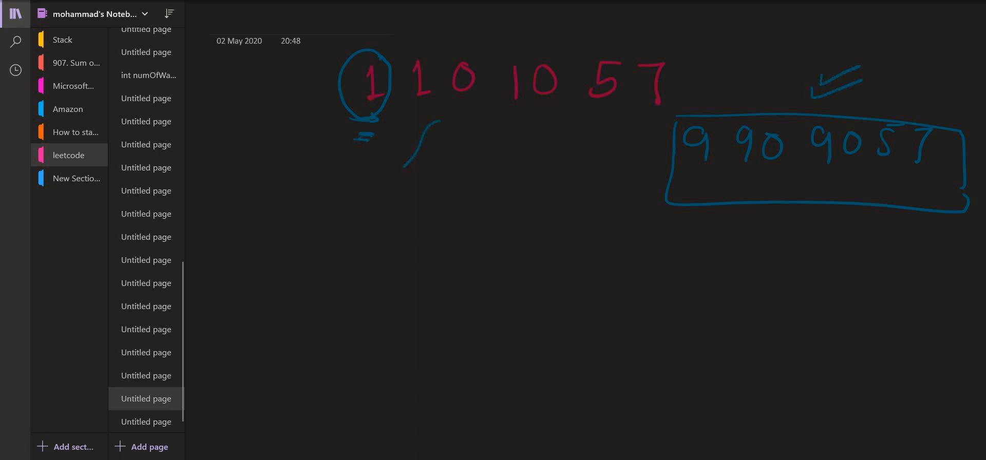
{"action": "left_click_drag", "start_coordinate": [434, 123], "coordinate": [393, 176]}
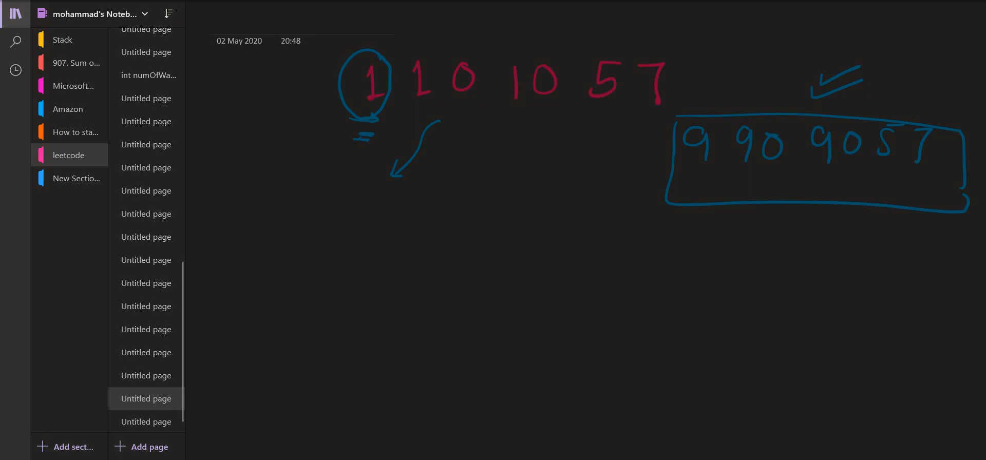
{"action": "left_click_drag", "start_coordinate": [378, 57], "coordinate": [400, 47]}
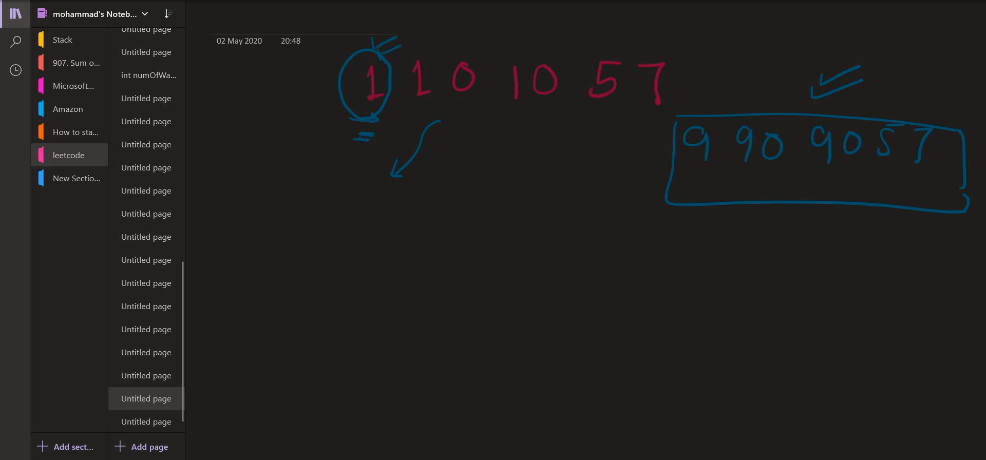
{"action": "left_click_drag", "start_coordinate": [343, 100], "coordinate": [299, 126]}
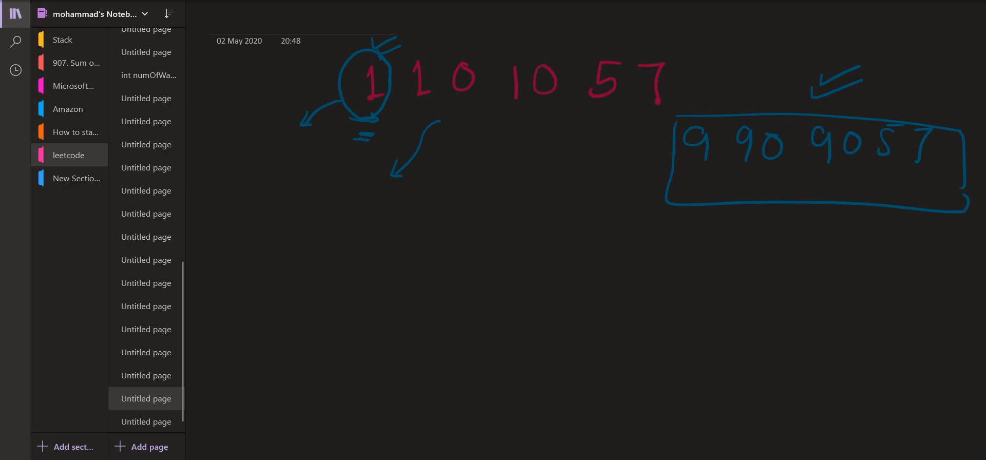
{"action": "left_click_drag", "start_coordinate": [289, 85], "coordinate": [333, 85]}
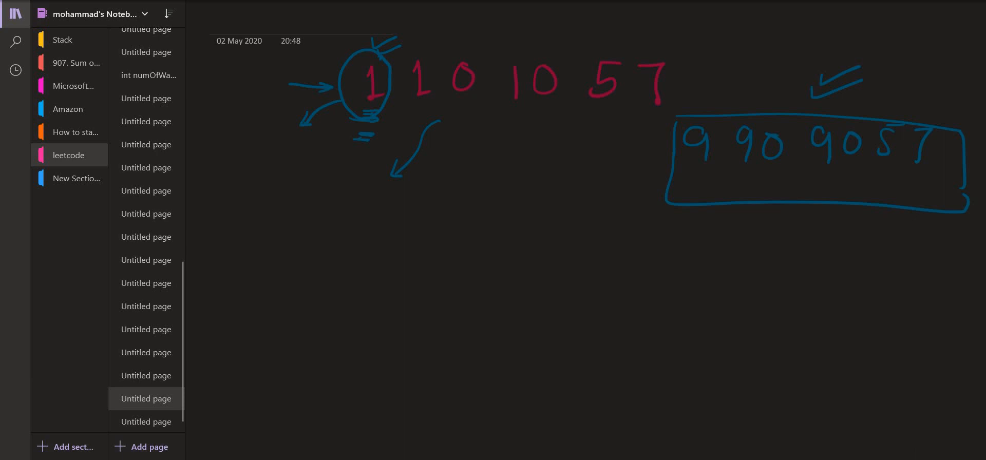
{"action": "left_click_drag", "start_coordinate": [409, 112], "coordinate": [434, 112]}
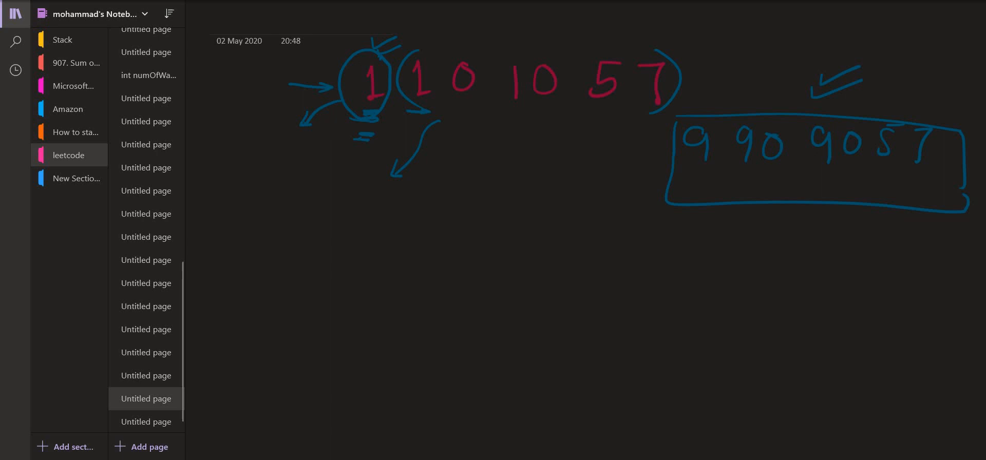
Write the circled 1x/0x note, underline and cross it out, and box 1101007
{"action": "left_click_drag", "start_coordinate": [421, 227], "coordinate": [456, 211]}
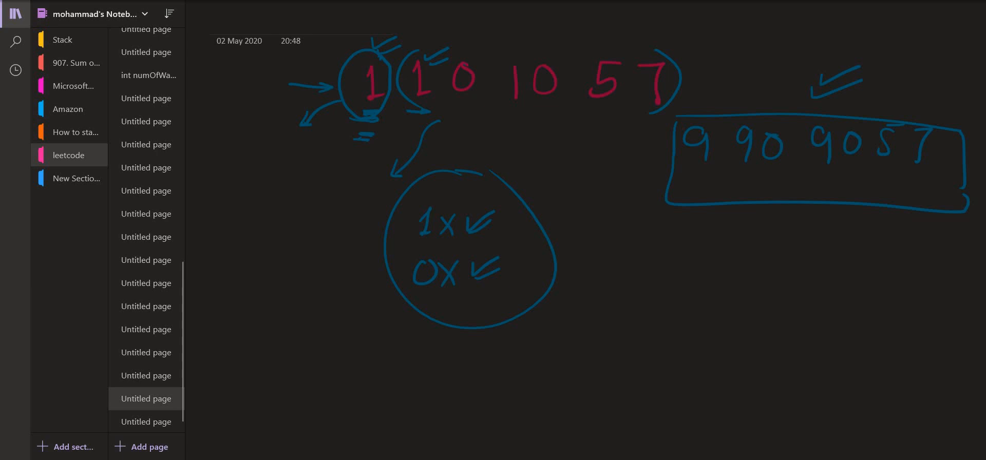
{"action": "left_click_drag", "start_coordinate": [337, 124], "coordinate": [589, 141]}
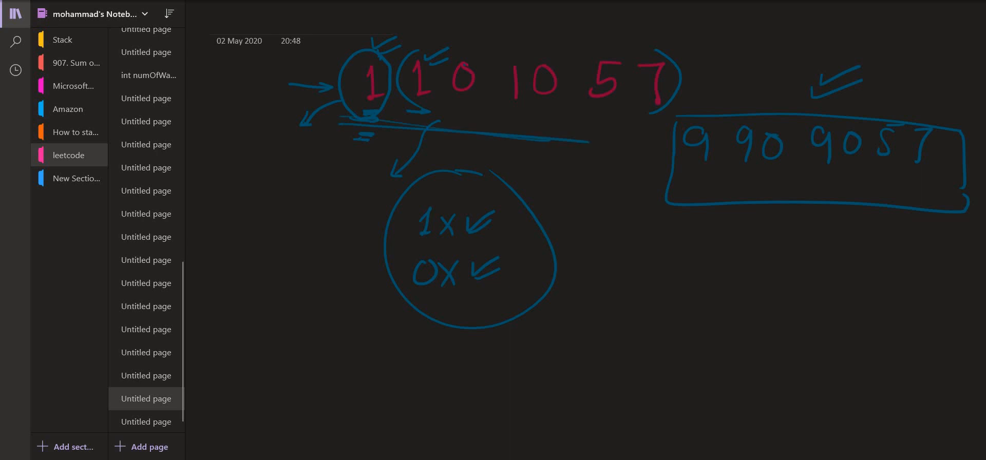
{"action": "left_click_drag", "start_coordinate": [550, 210], "coordinate": [585, 261]}
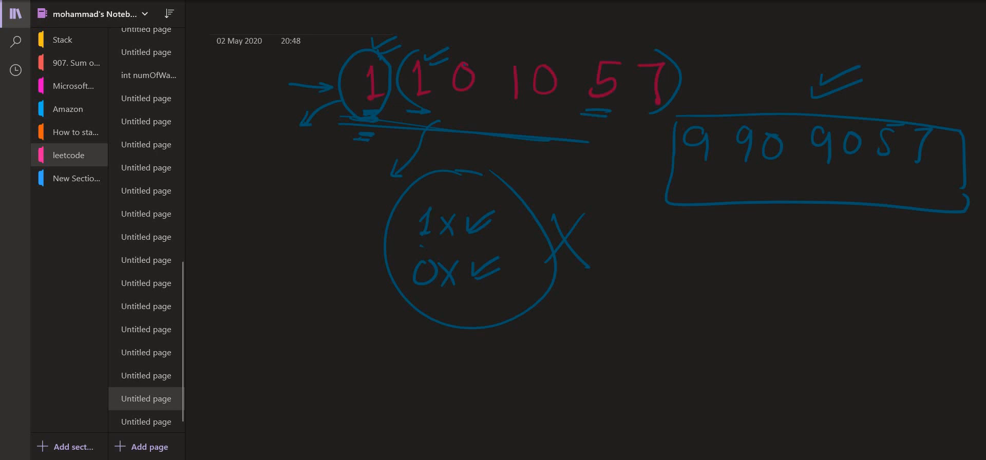
{"action": "left_click_drag", "start_coordinate": [579, 101], "coordinate": [620, 31]}
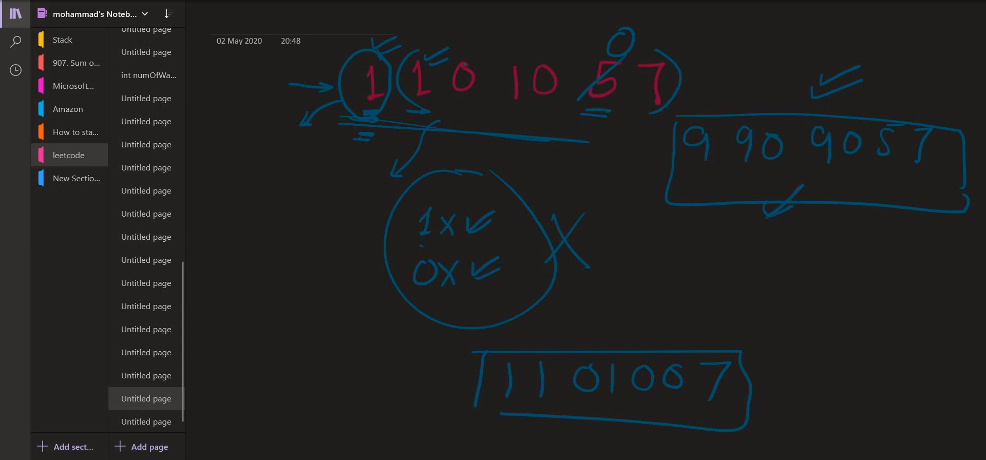
{"action": "left_click_drag", "start_coordinate": [827, 235], "coordinate": [770, 324]}
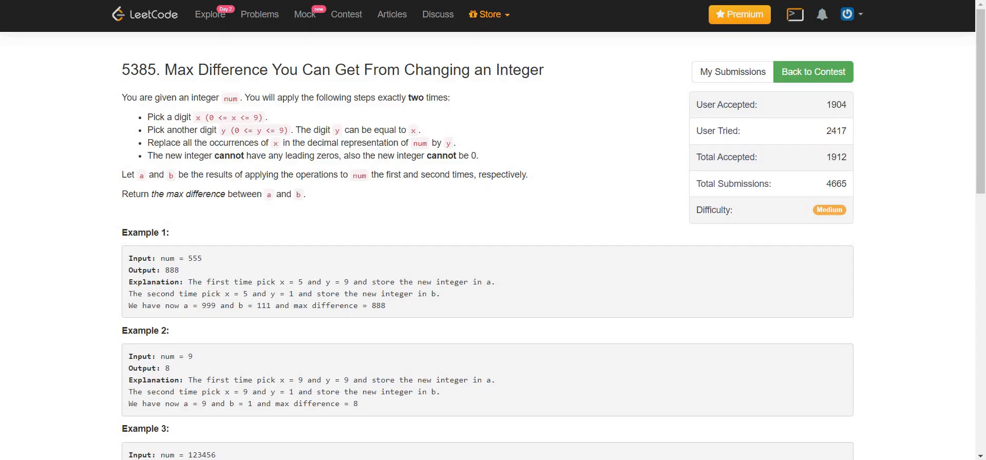
{"action": "mouse_move", "coordinate": [967, 31]}
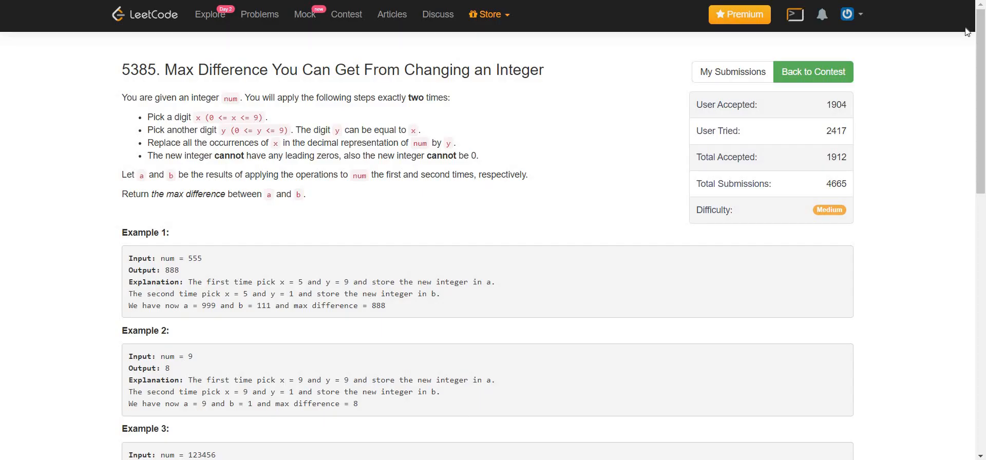
Retrieve the last submitted maxDiff solution and confirm Replace over the blank C++ template
{"action": "scroll", "scroll_direction": "down", "scroll_amount": 3}
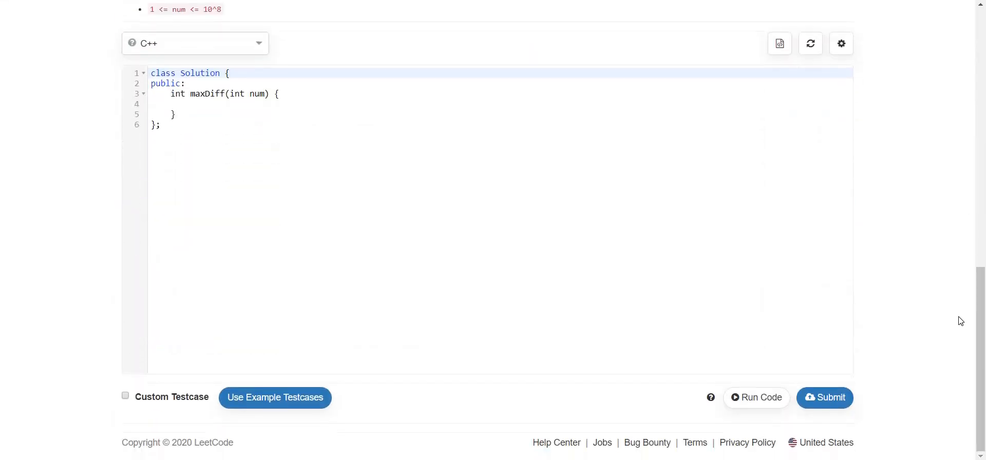
{"action": "left_click", "coordinate": [810, 43]}
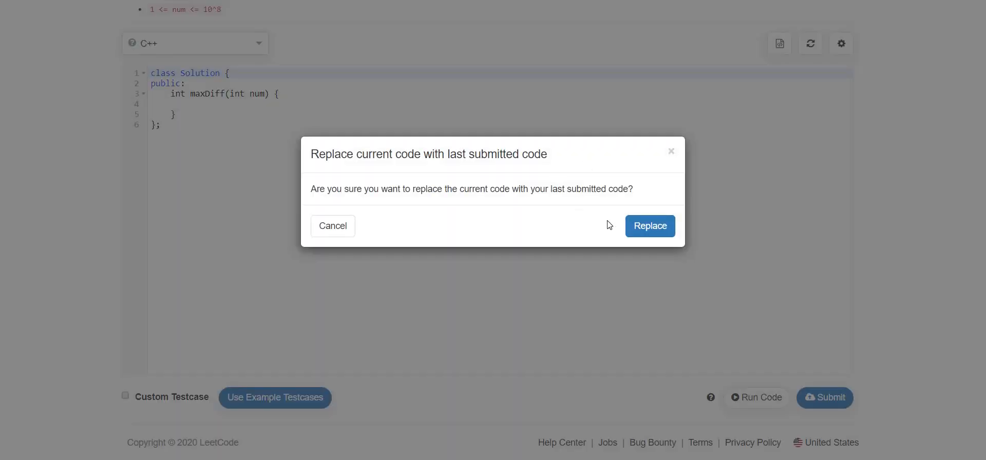
{"action": "left_click", "coordinate": [650, 226]}
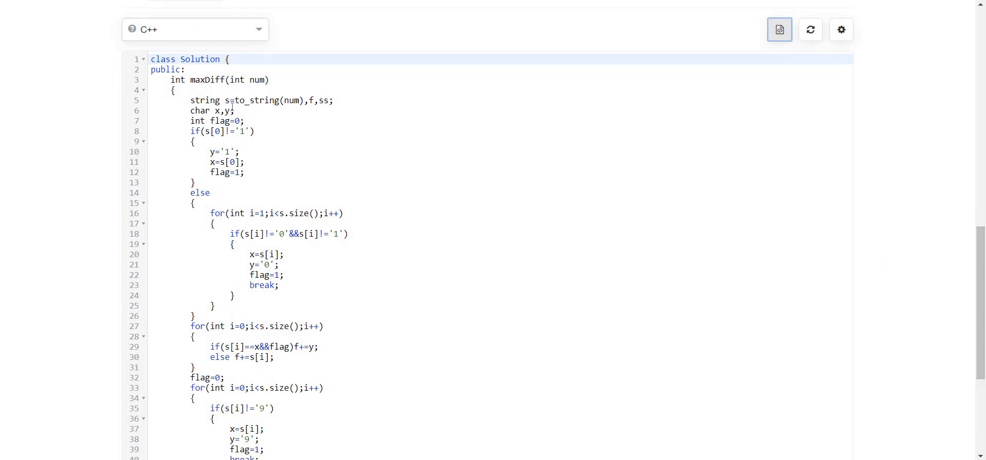
{"action": "double_click", "coordinate": [272, 101]}
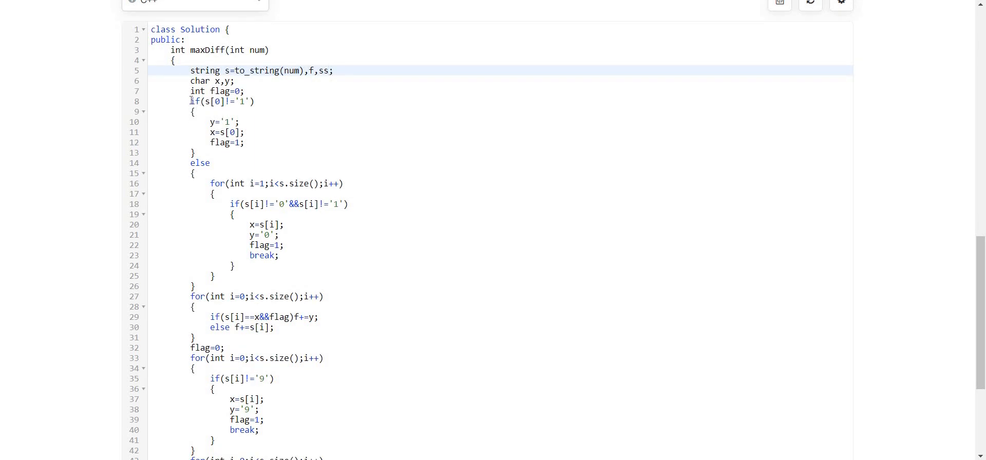
{"action": "left_click_drag", "start_coordinate": [190, 101], "coordinate": [208, 152]}
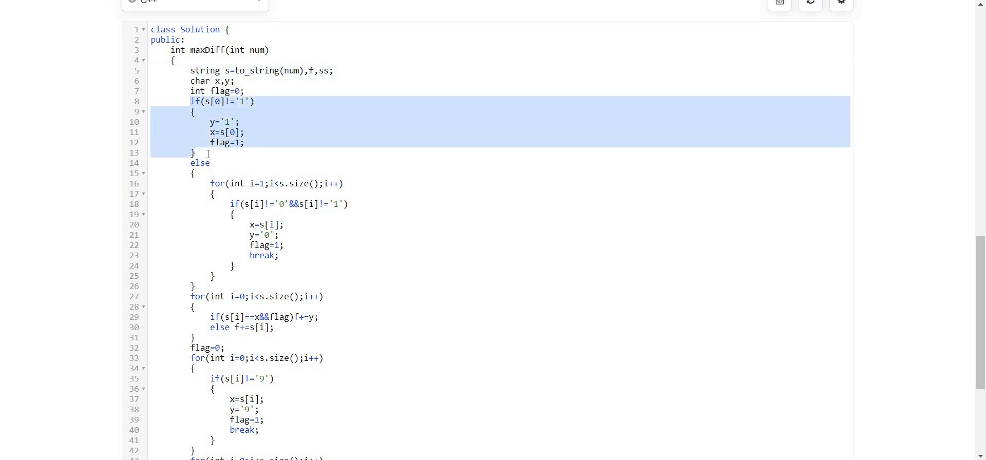
{"action": "left_click", "coordinate": [195, 152]}
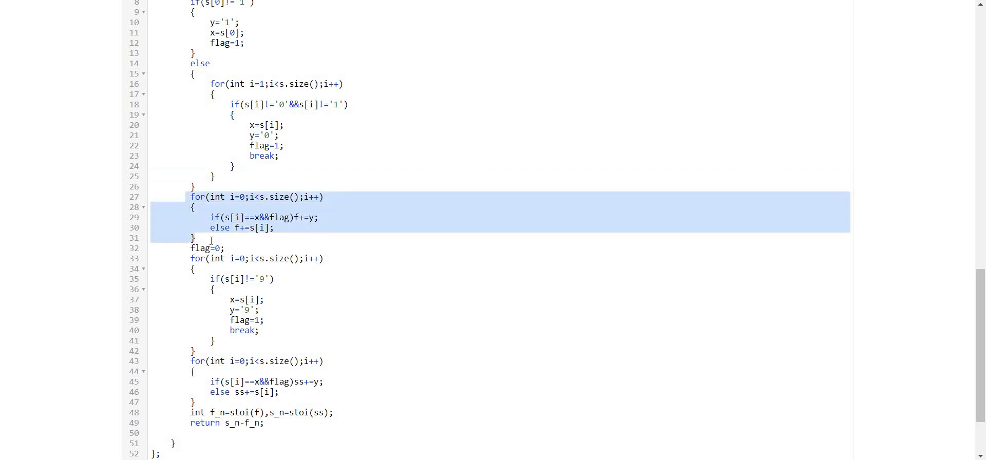
{"action": "mouse_move", "coordinate": [924, 295]}
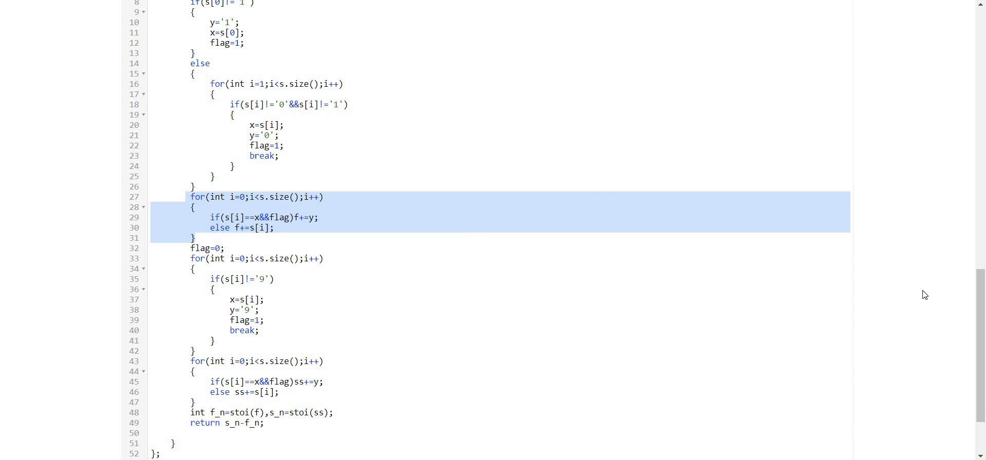
{"action": "scroll", "scroll_direction": "down", "scroll_amount": 3}
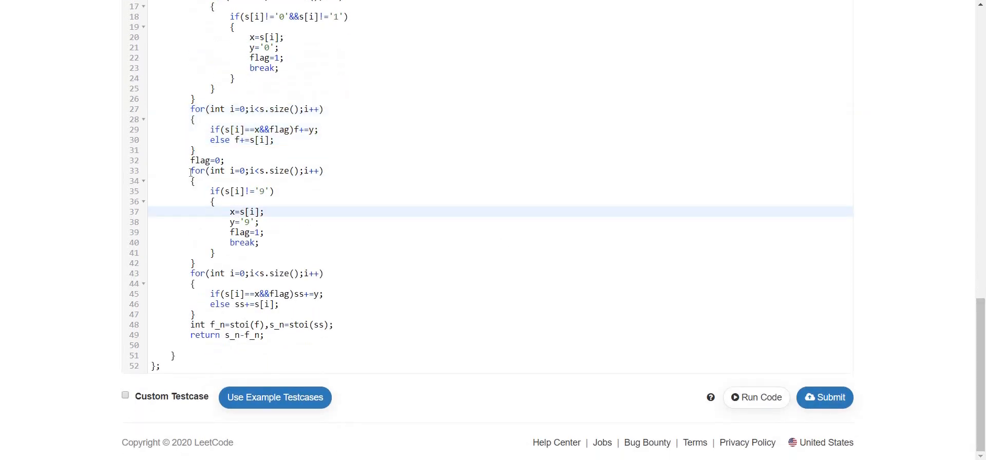
{"action": "left_click_drag", "start_coordinate": [190, 171], "coordinate": [207, 263]}
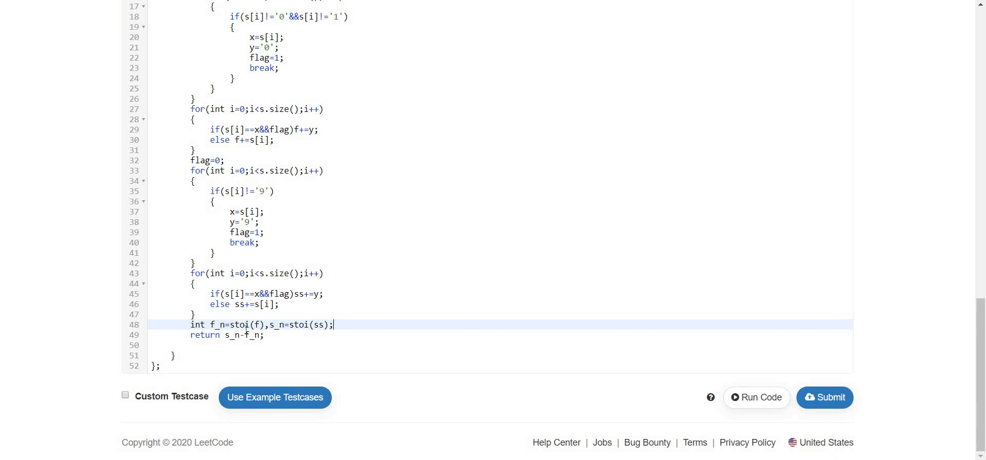
{"action": "mouse_move", "coordinate": [787, 304]}
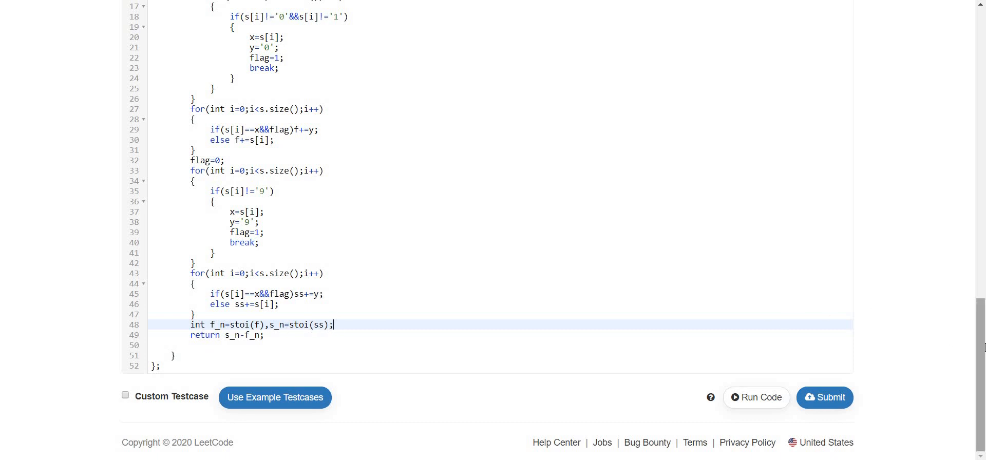
{"action": "mouse_move", "coordinate": [764, 321]}
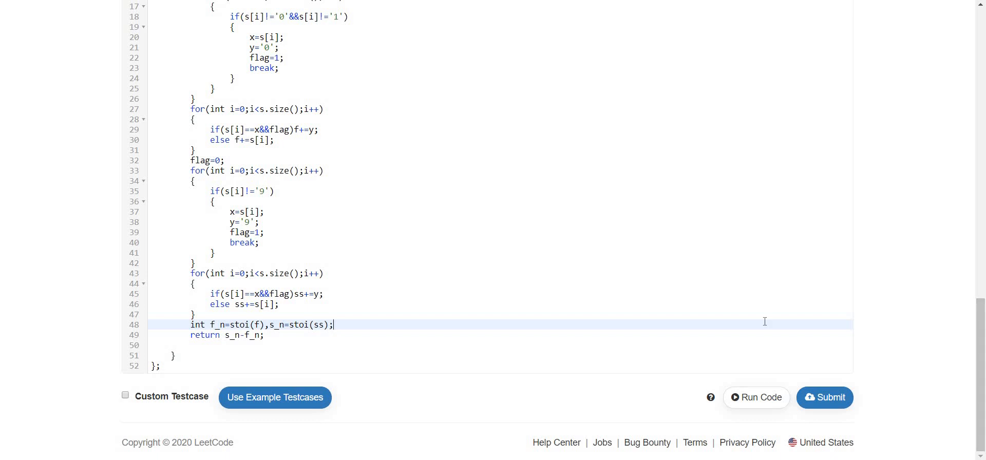
{"action": "mouse_move", "coordinate": [983, 334]}
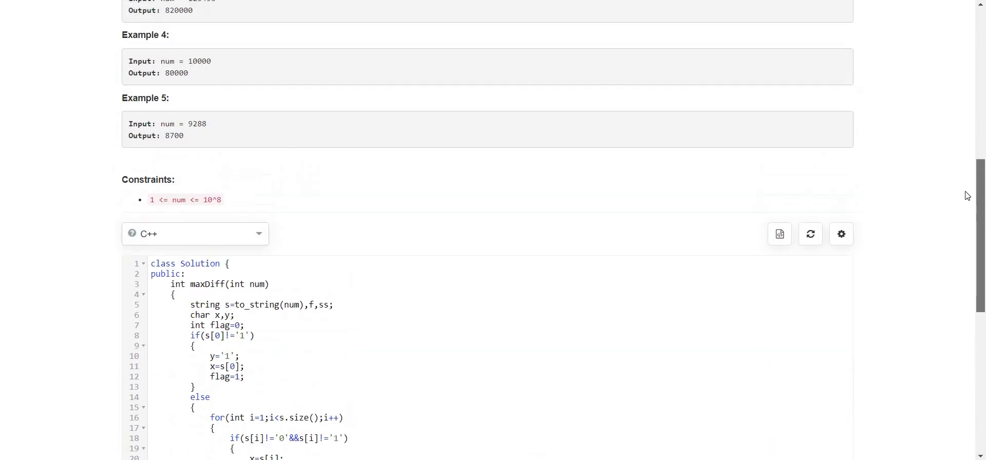
{"action": "scroll", "scroll_direction": "down", "scroll_amount": 3}
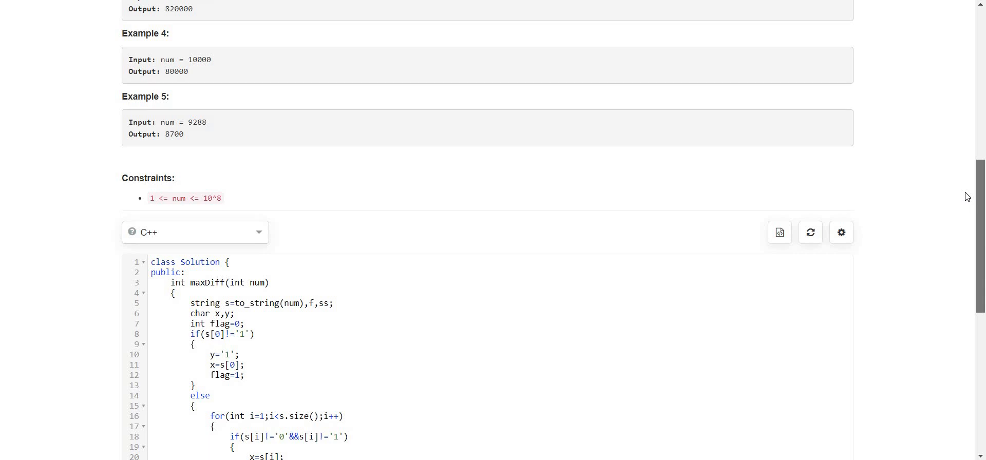
{"action": "scroll", "scroll_direction": "down", "scroll_amount": 3}
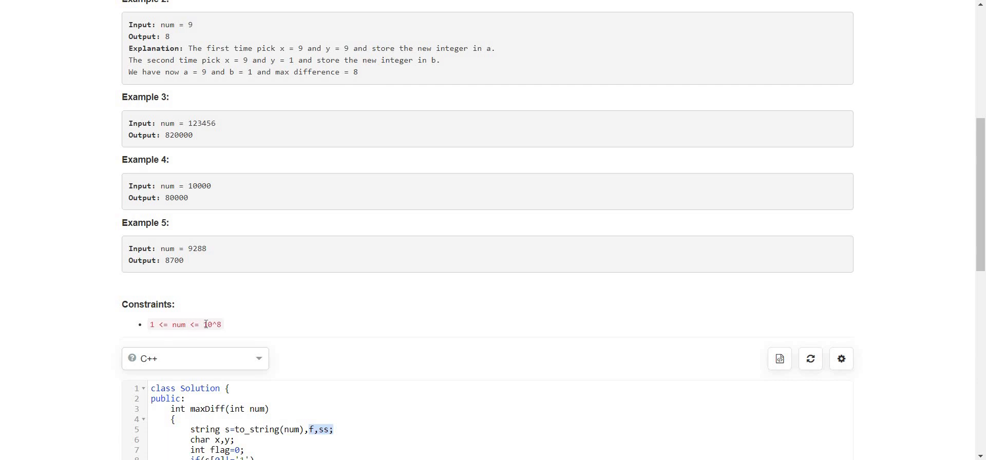
{"action": "scroll", "scroll_direction": "down", "scroll_amount": 3}
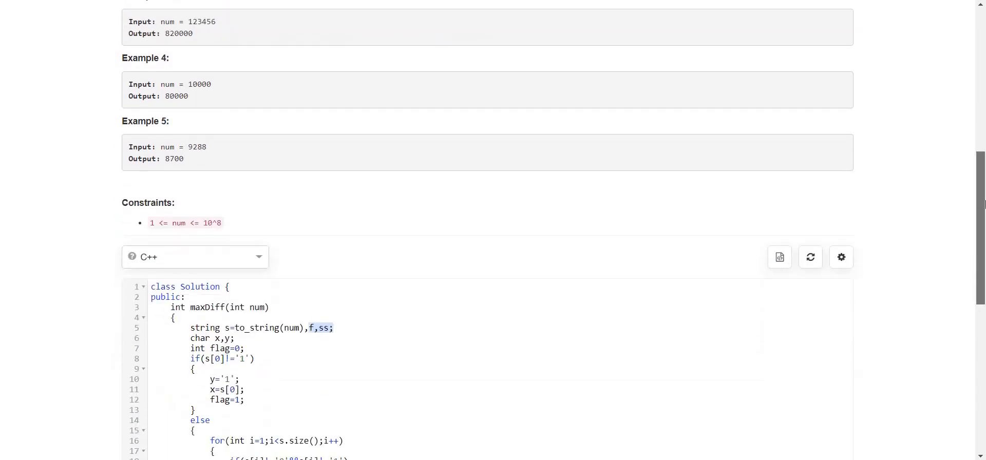
{"action": "scroll", "scroll_direction": "down", "scroll_amount": 3}
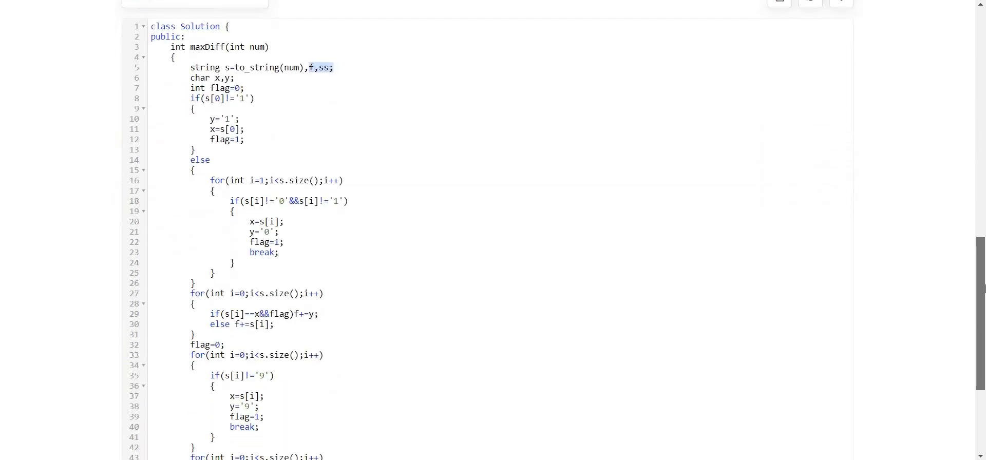